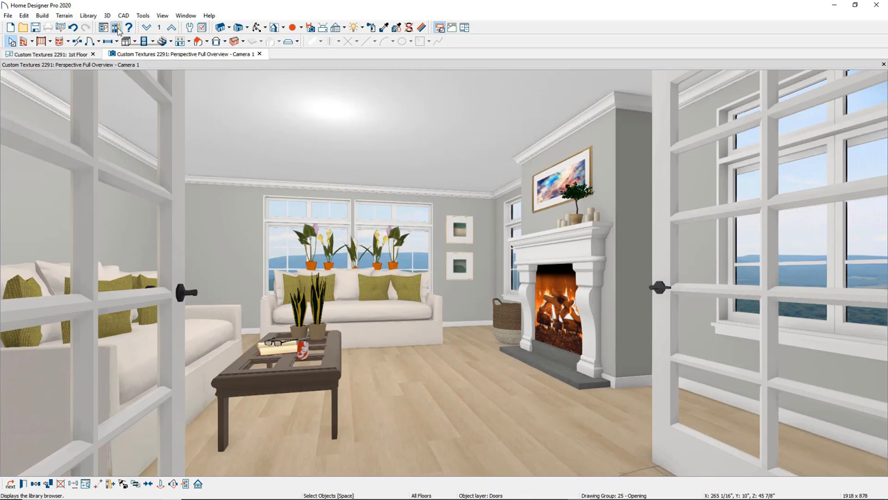
Open the Library Browser and select the User Catalog folder.
{"action": "left_click", "coordinate": [116, 27]}
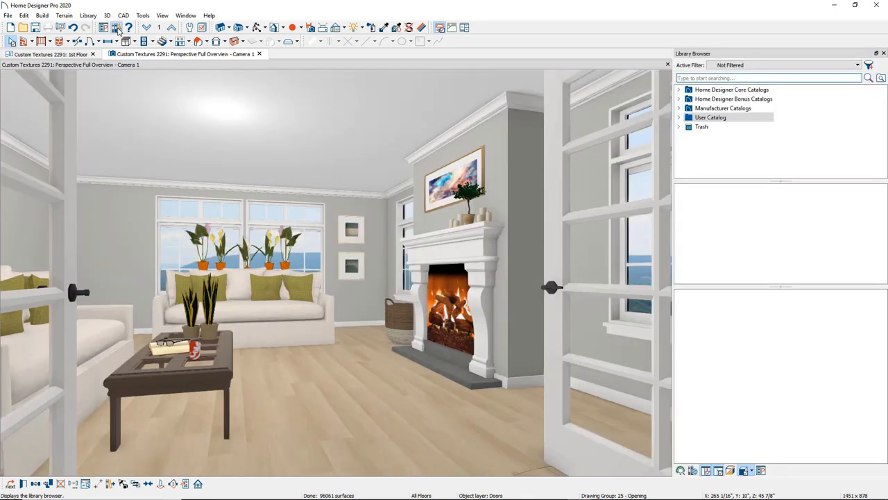
{"action": "left_click", "coordinate": [769, 78]}
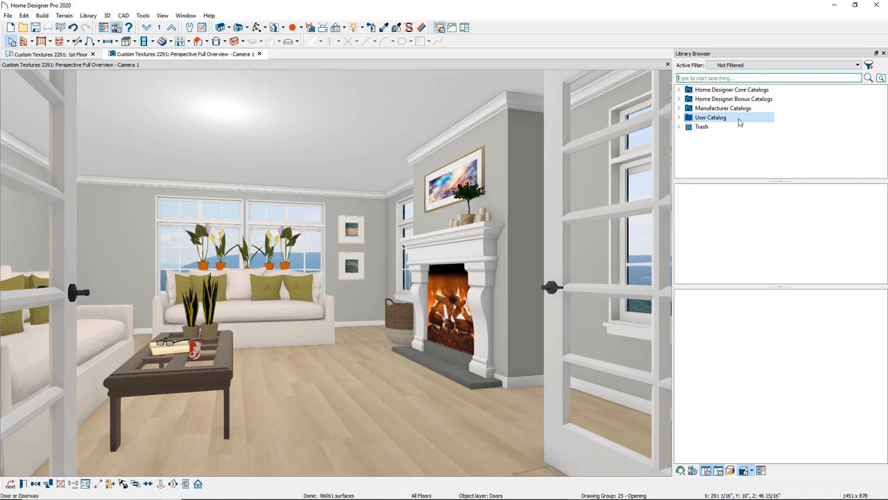
Create a new material in the User Catalog named 'Blue Scale Wallpaper'.
{"action": "right_click", "coordinate": [710, 117]}
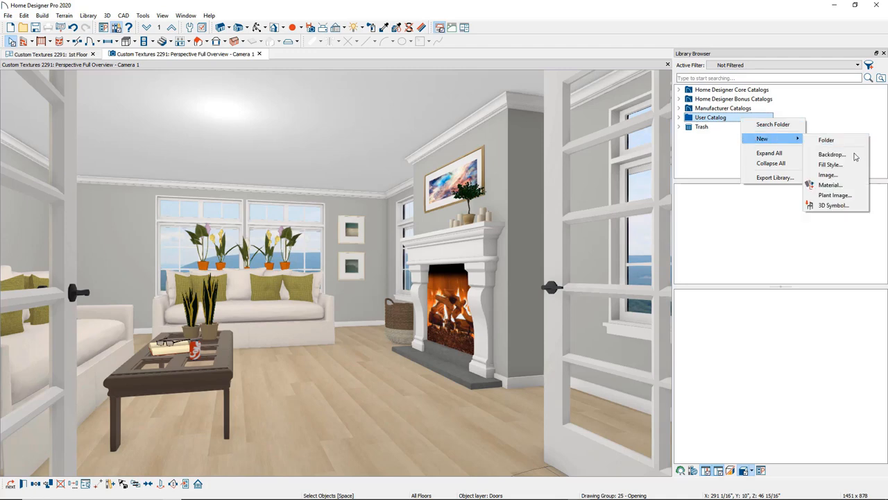
{"action": "left_click", "coordinate": [830, 185]}
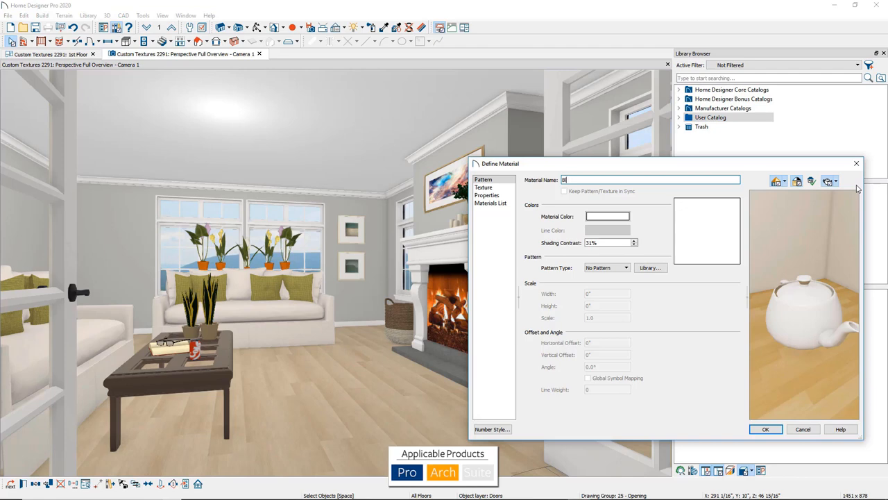
{"action": "type", "text": "Blue Scale Wallpaper"}
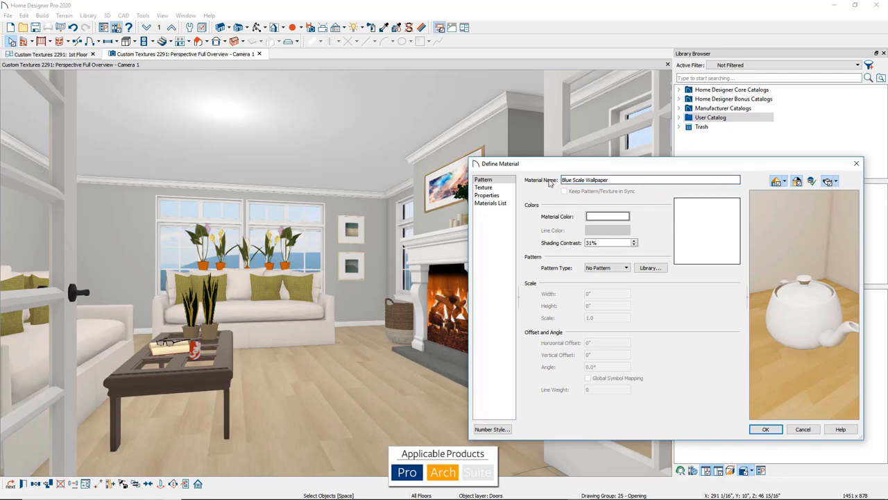
{"action": "left_click", "coordinate": [484, 187]}
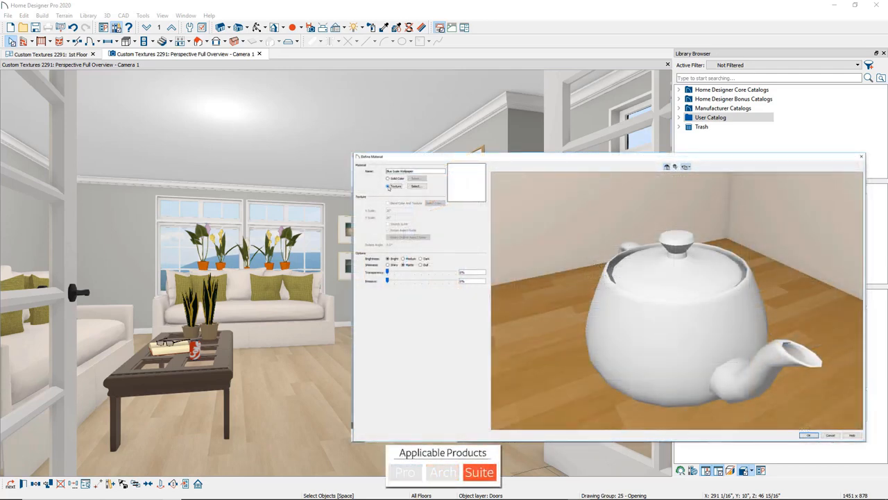
Load CountryBlueScales.jpg from the Photos folder as the wallpaper's texture image.
{"action": "left_click", "coordinate": [416, 186]}
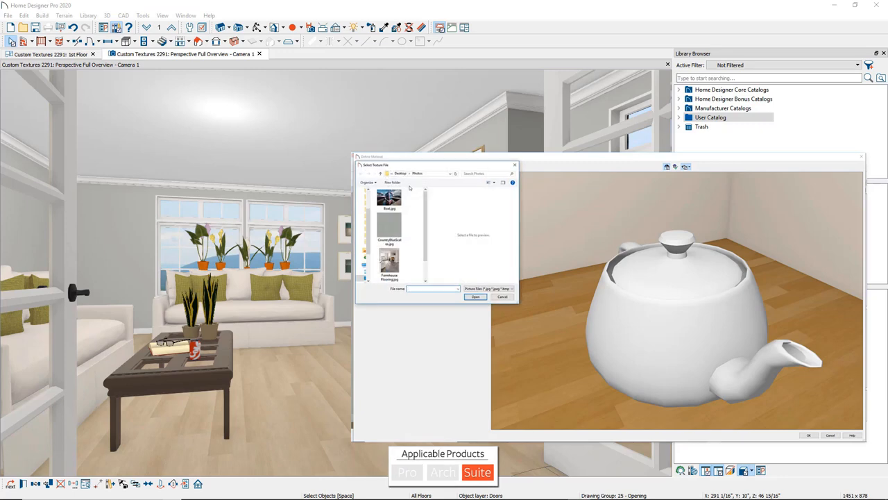
{"action": "left_click", "coordinate": [389, 229]}
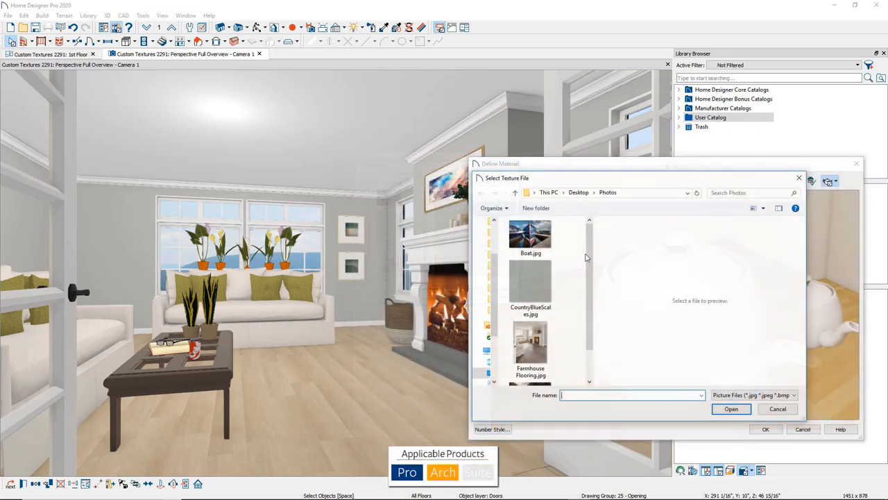
{"action": "left_click", "coordinate": [530, 285]}
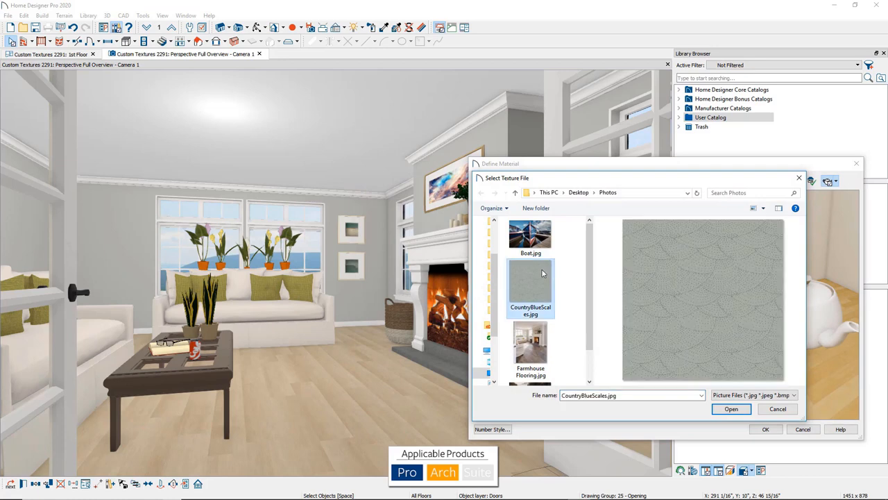
{"action": "mouse_move", "coordinate": [731, 409]}
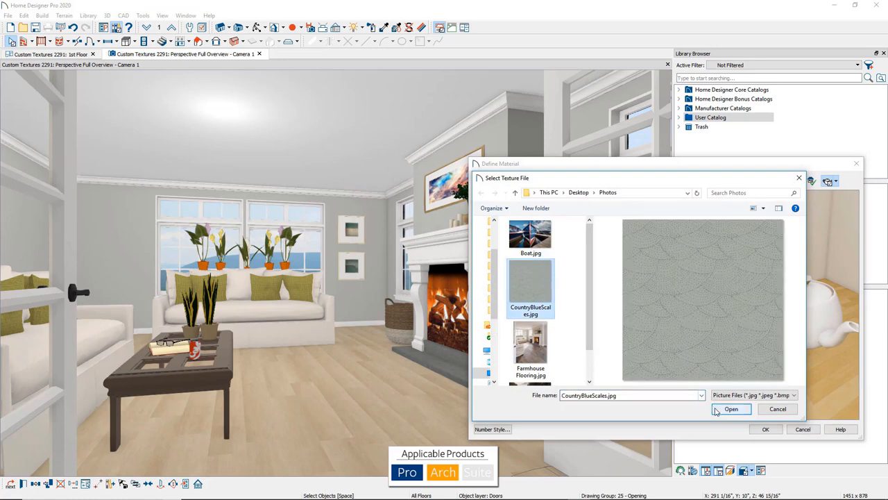
{"action": "left_click", "coordinate": [731, 409]}
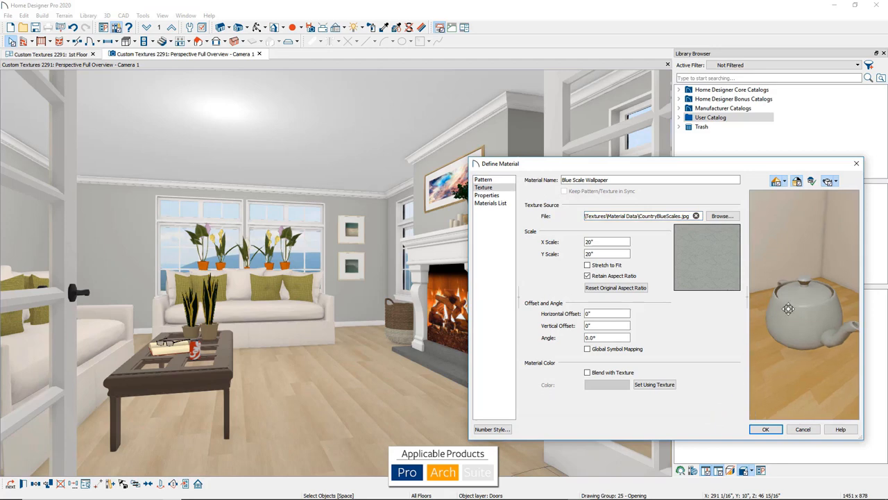
Turn off Retain Aspect Ratio for the wallpaper texture and save the material.
{"action": "left_click_drag", "start_coordinate": [788, 309], "coordinate": [827, 317]}
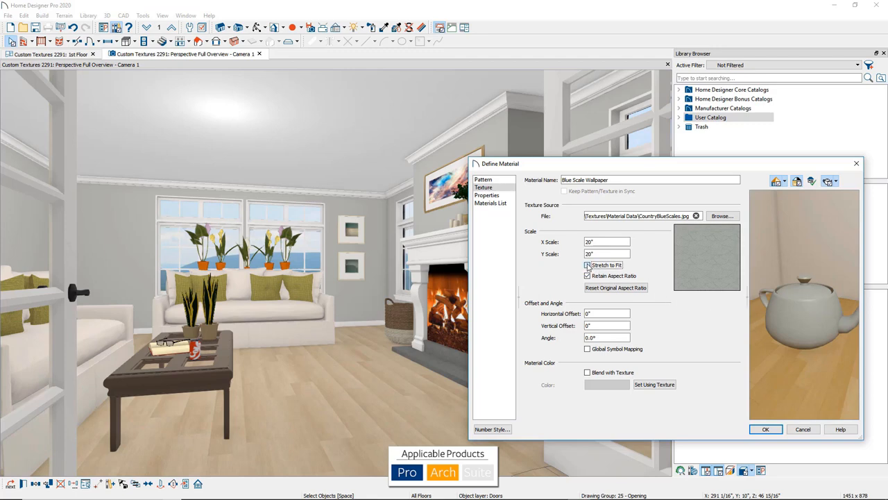
{"action": "left_click", "coordinate": [587, 265]}
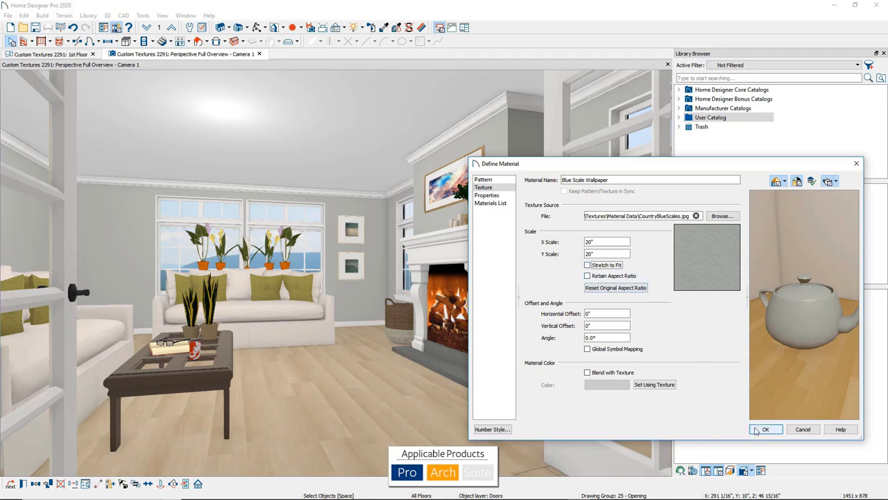
{"action": "left_click", "coordinate": [766, 429]}
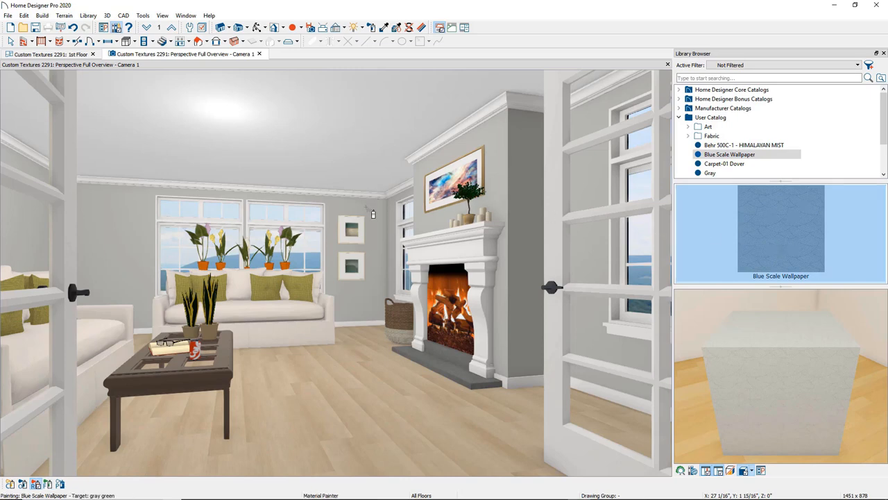
Paint the living room walls with Blue Scale Wallpaper using the Material Painter.
{"action": "left_click", "coordinate": [373, 214]}
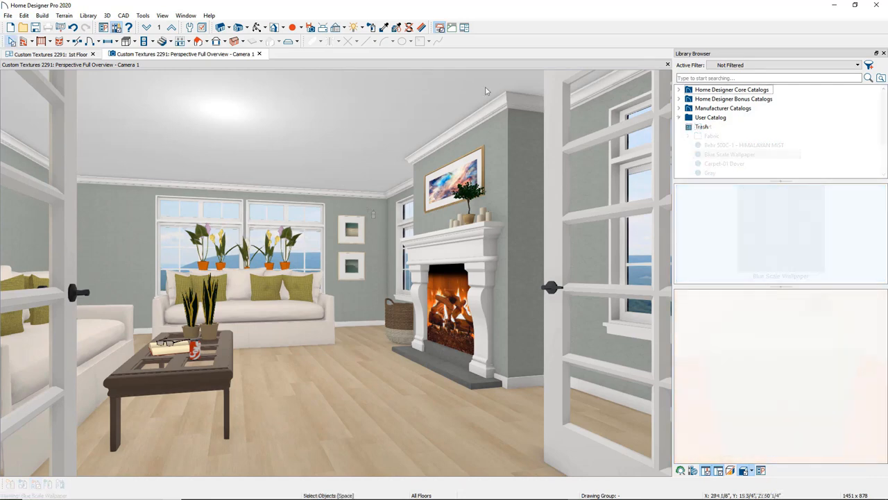
Browse Core Catalogs > Materials > Flooring and copy Maple Engineered 8" - Blonde.
{"action": "left_click", "coordinate": [680, 126]}
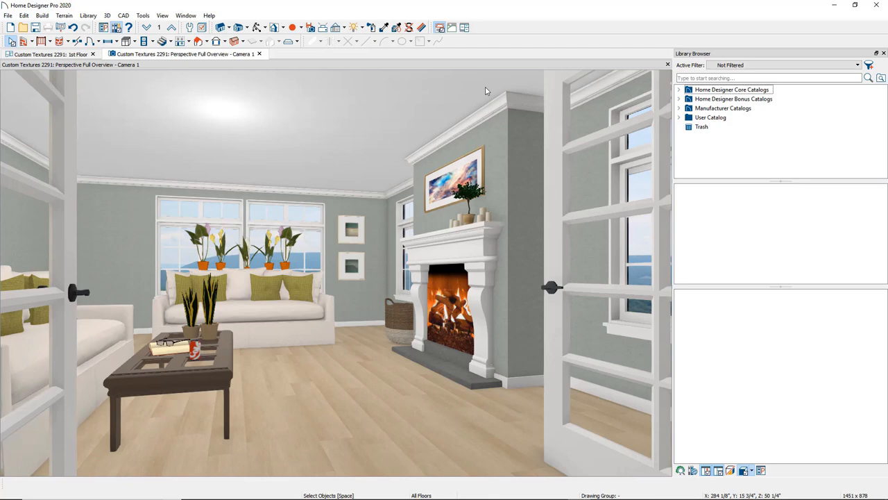
{"action": "left_click", "coordinate": [731, 89]}
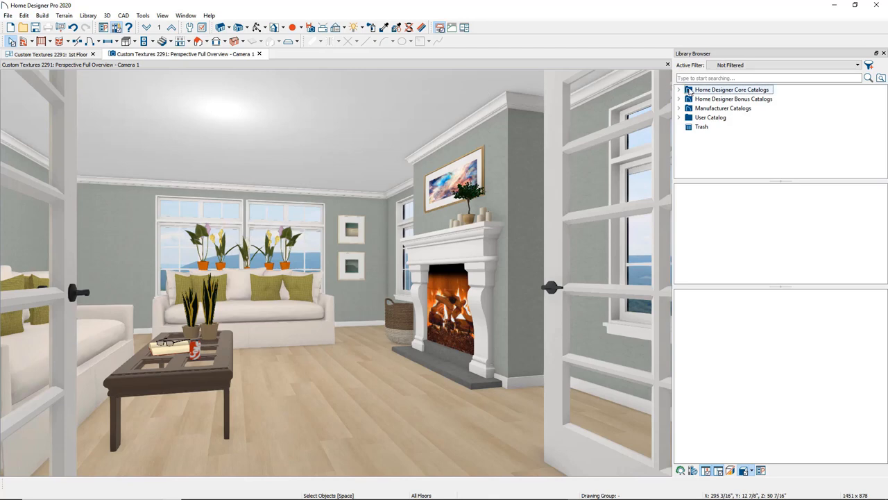
{"action": "left_click", "coordinate": [679, 90]}
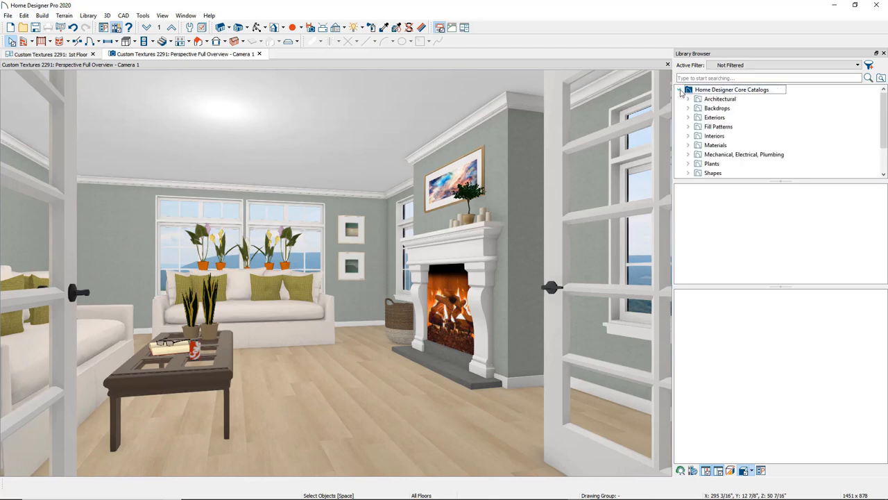
{"action": "left_click", "coordinate": [689, 145]}
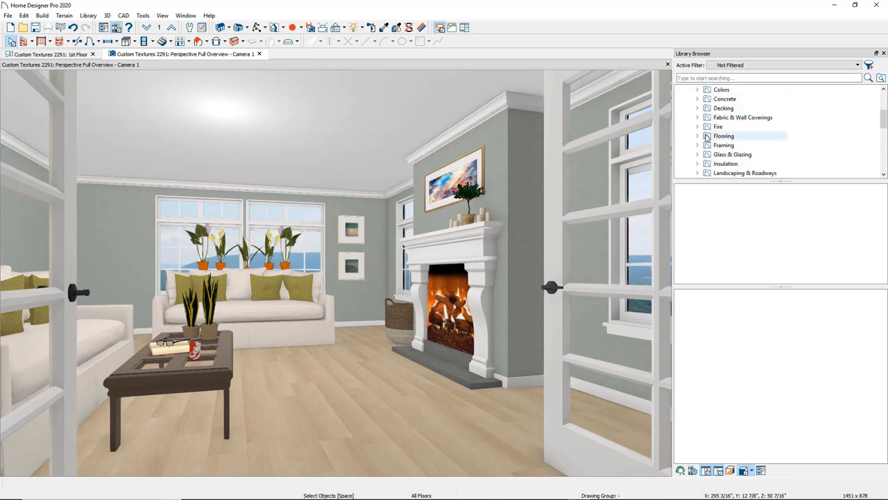
{"action": "left_click", "coordinate": [723, 135]}
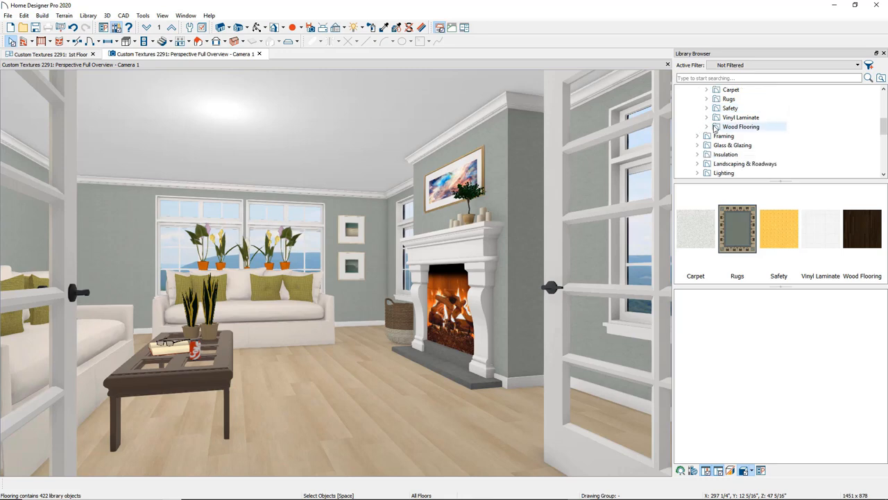
{"action": "left_click", "coordinate": [785, 154]}
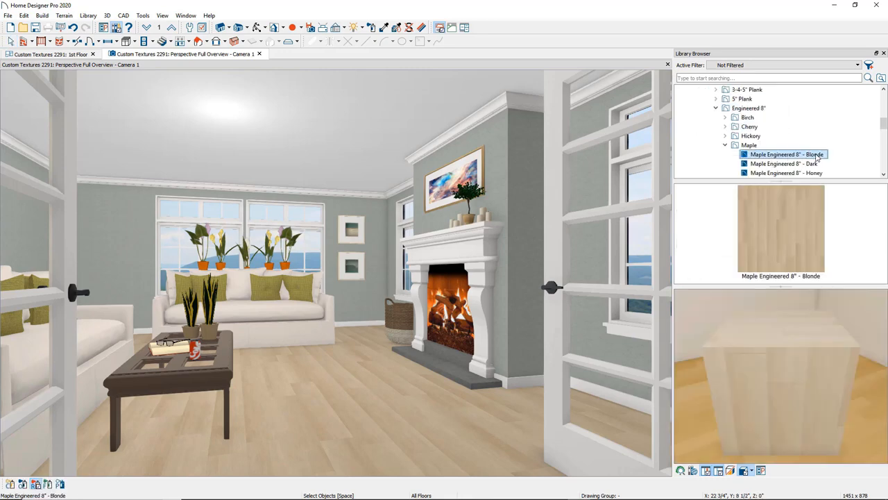
{"action": "right_click", "coordinate": [785, 154]}
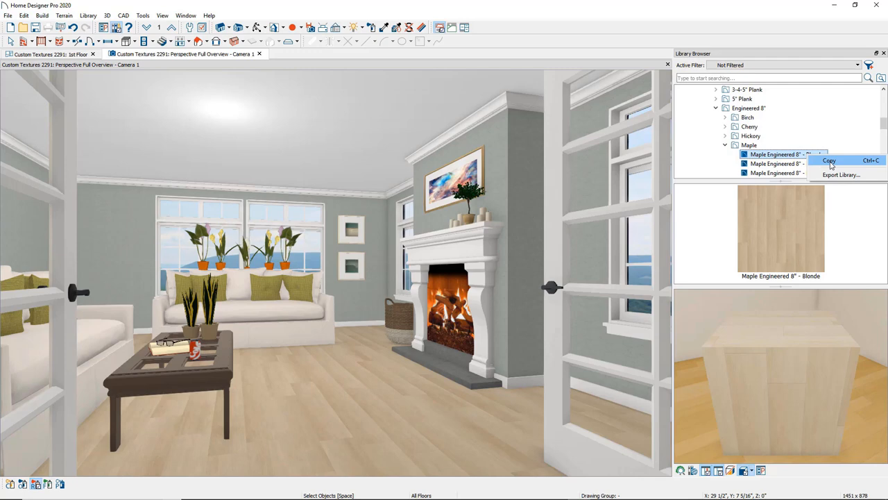
{"action": "left_click", "coordinate": [829, 160]}
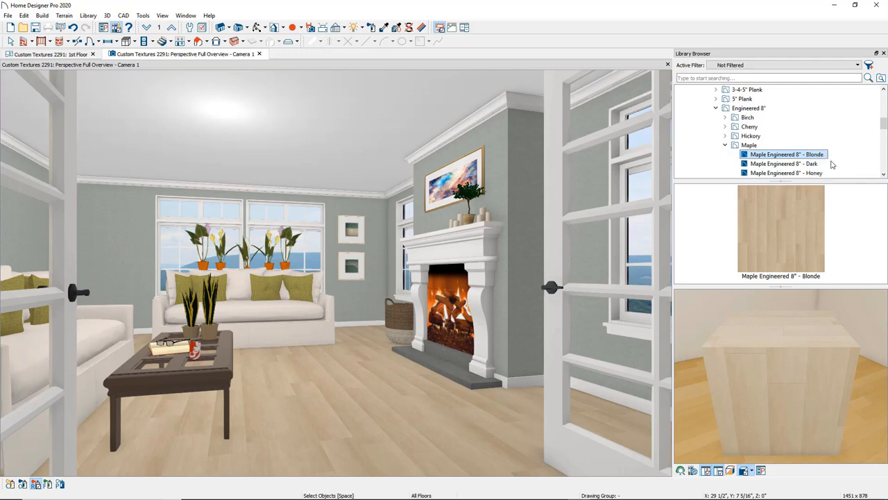
{"action": "mouse_move", "coordinate": [879, 131]}
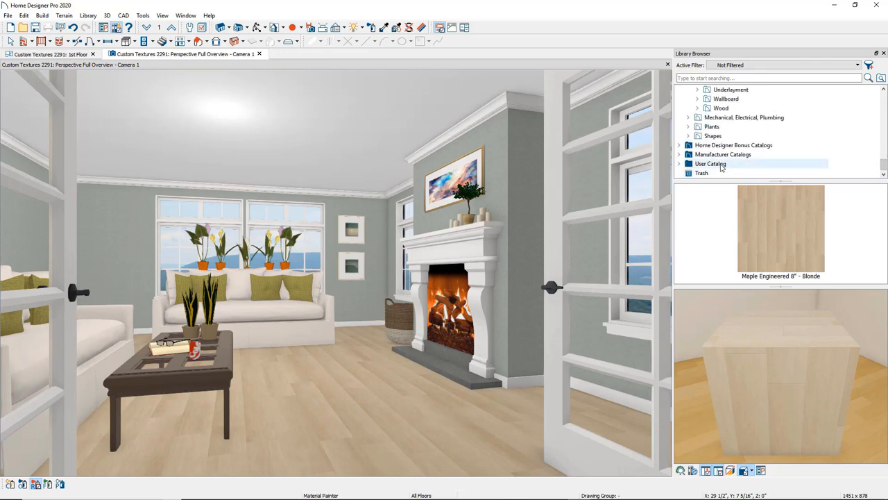
Paste the maple material into the User Catalog and bring up its context menu.
{"action": "right_click", "coordinate": [710, 163]}
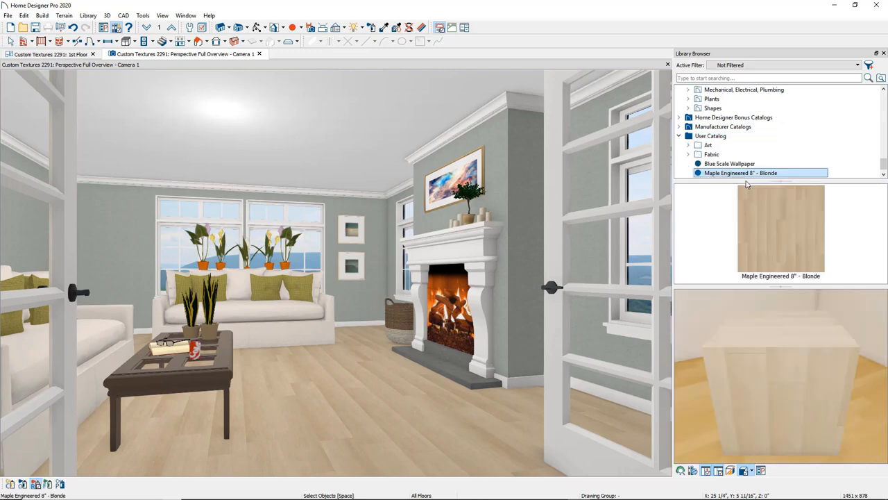
{"action": "mouse_move", "coordinate": [746, 182]}
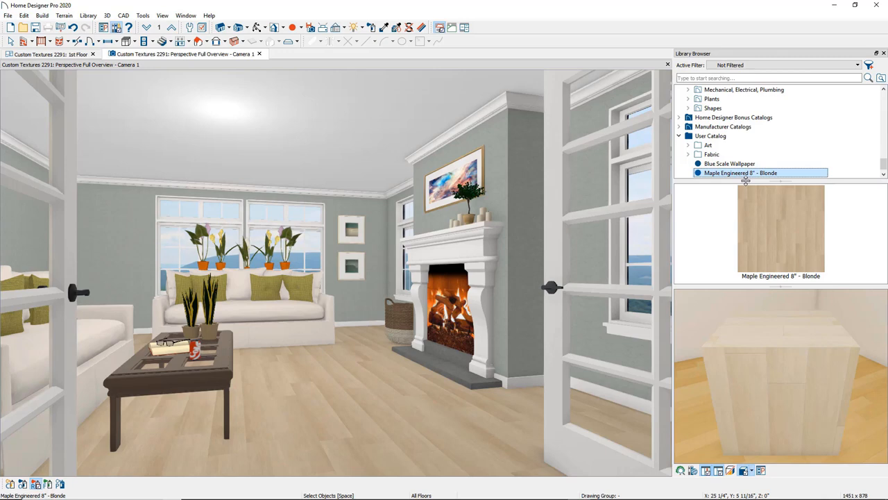
{"action": "right_click", "coordinate": [741, 173]}
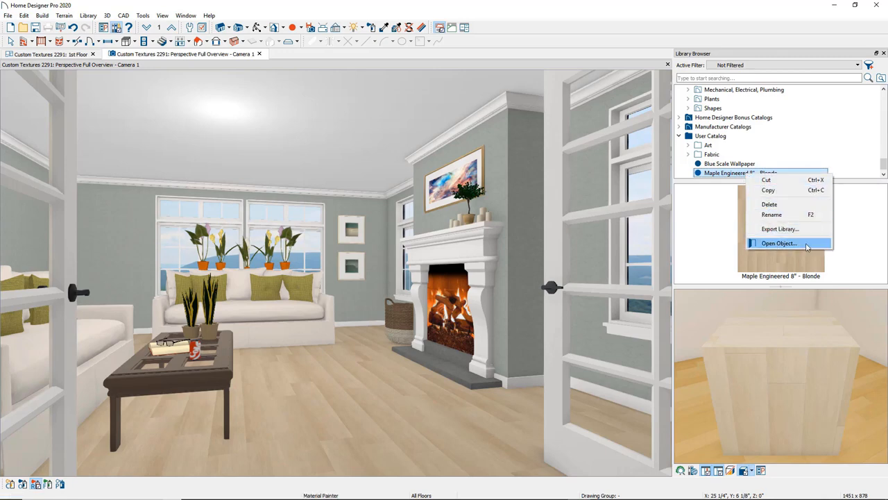
Open the copied material's definition and rename it Maple Engineered 8" - Gray Stain.
{"action": "left_click", "coordinate": [778, 243]}
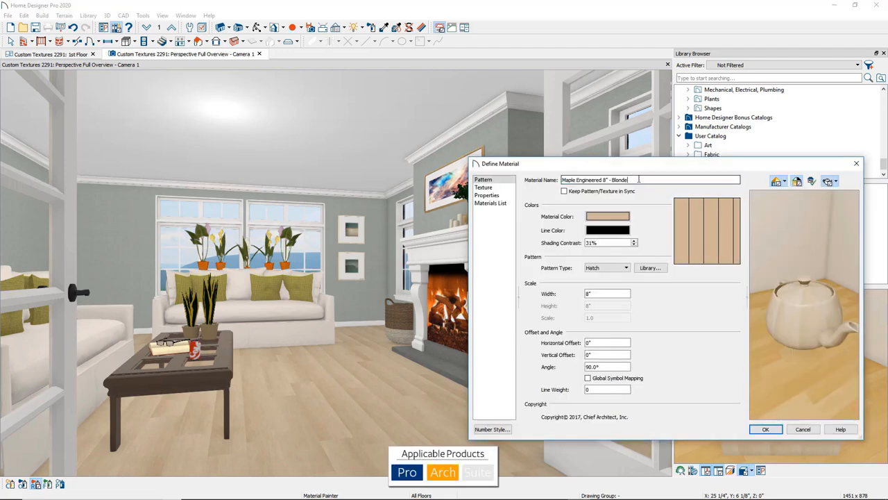
{"action": "type", "text": "Gray"}
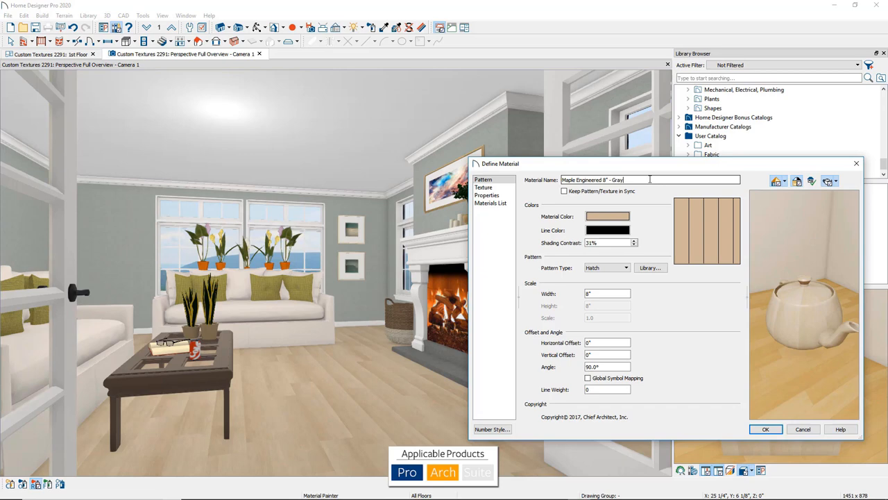
{"action": "type", "text": "Stain"}
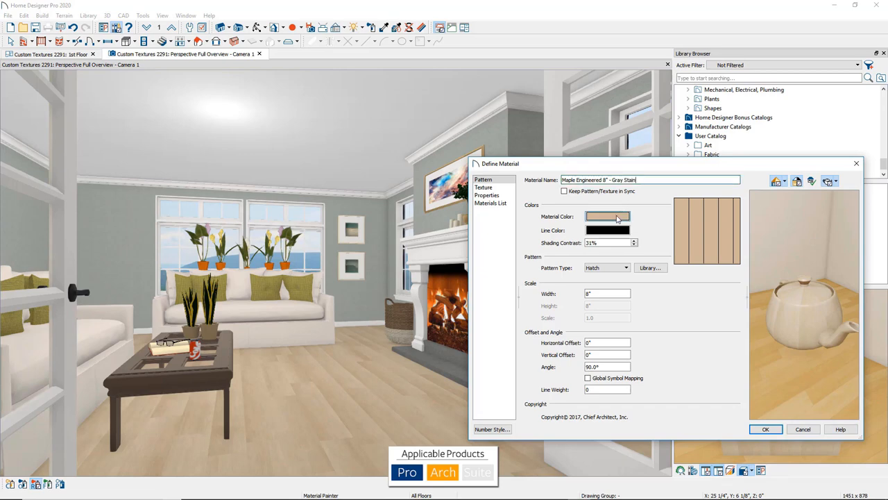
Set the material colour to warm gray (Red 154, Green 146, Blue 135).
{"action": "left_click", "coordinate": [607, 215]}
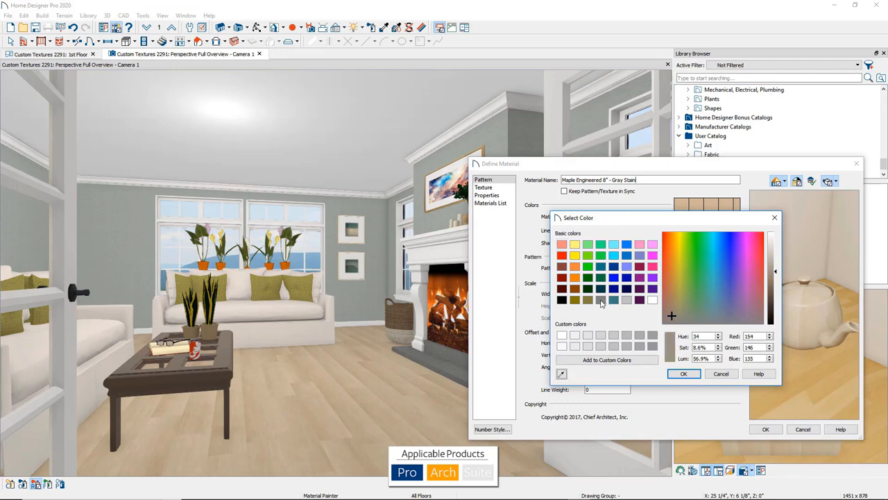
{"action": "mouse_move", "coordinate": [661, 357]}
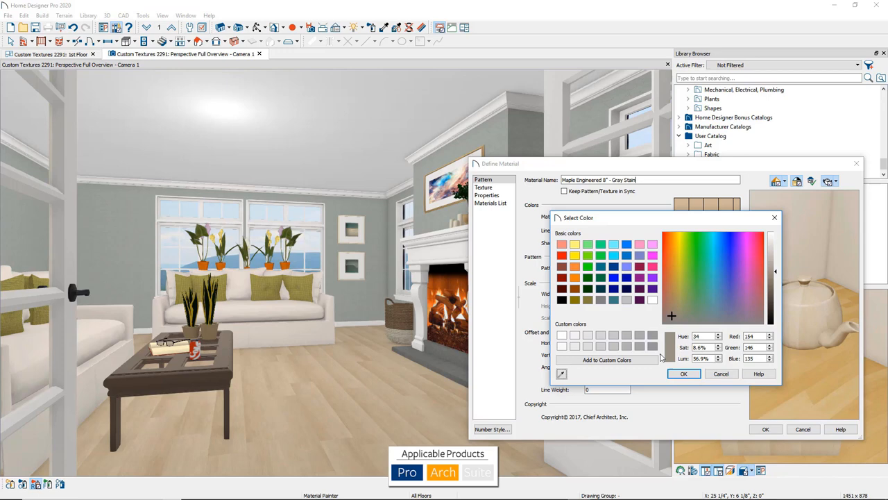
{"action": "left_click", "coordinate": [684, 373]}
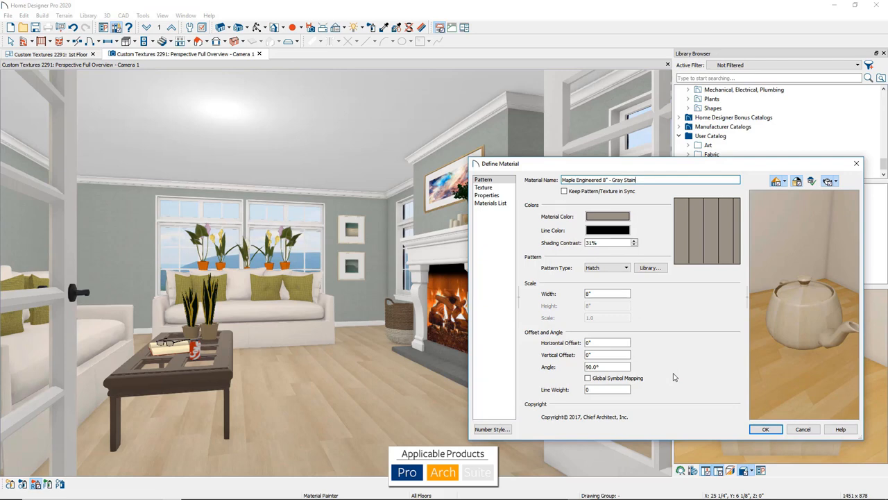
{"action": "mouse_move", "coordinate": [631, 270]}
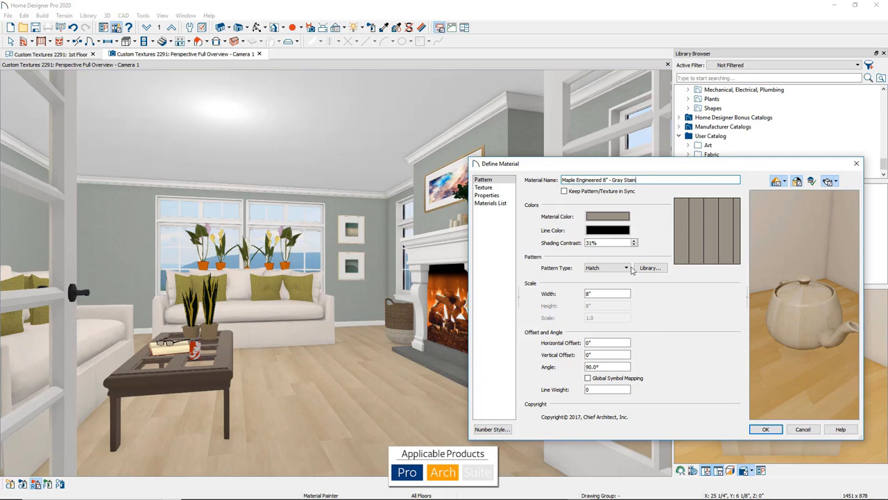
{"action": "left_click", "coordinate": [626, 268]}
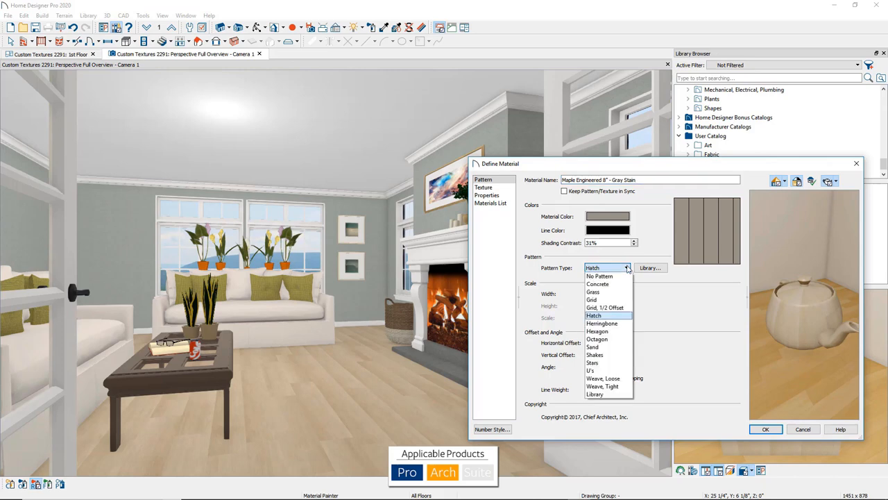
{"action": "left_click", "coordinate": [593, 315]}
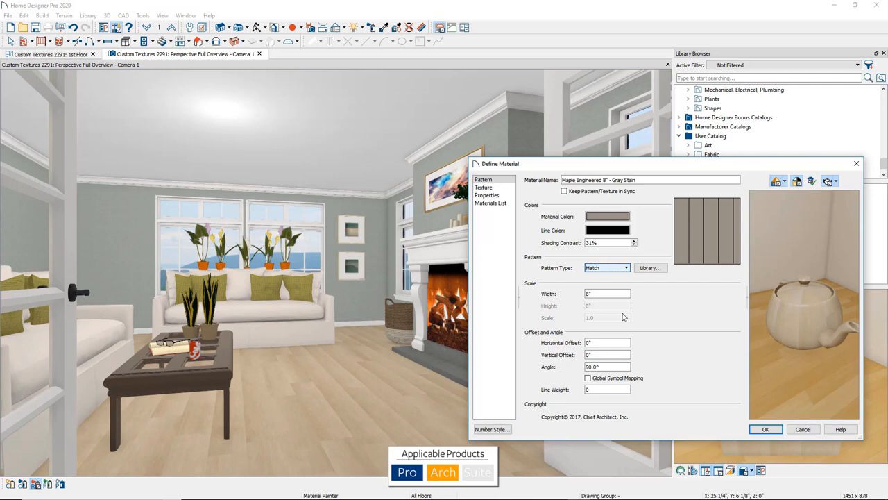
{"action": "left_click", "coordinate": [608, 293]}
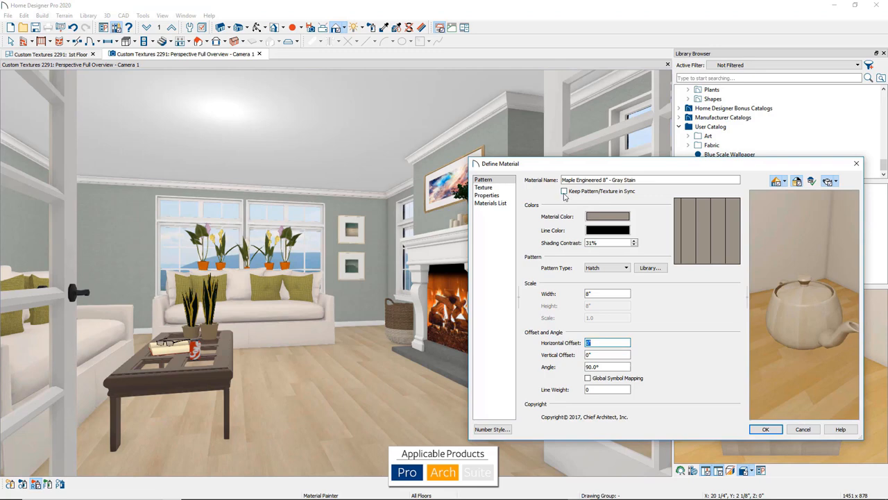
Keep the pattern and texture in sync and set the hatch angle to 45°.
{"action": "left_click", "coordinate": [565, 191]}
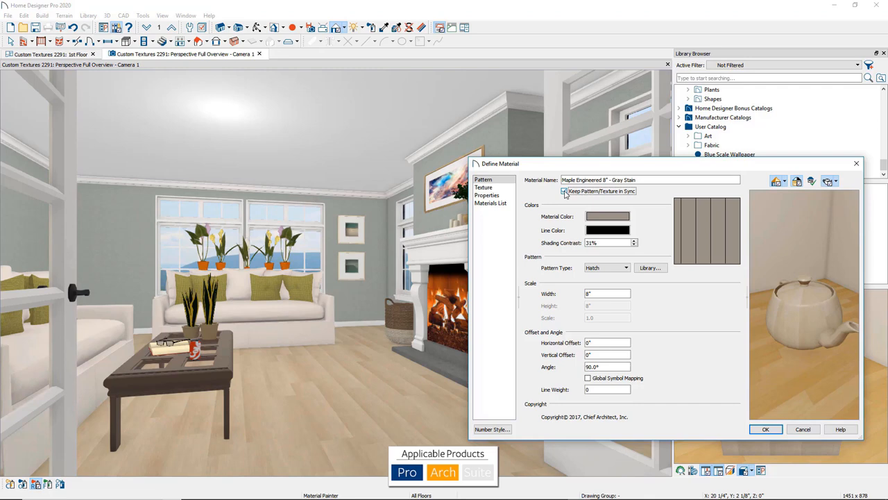
{"action": "left_click", "coordinate": [565, 191]}
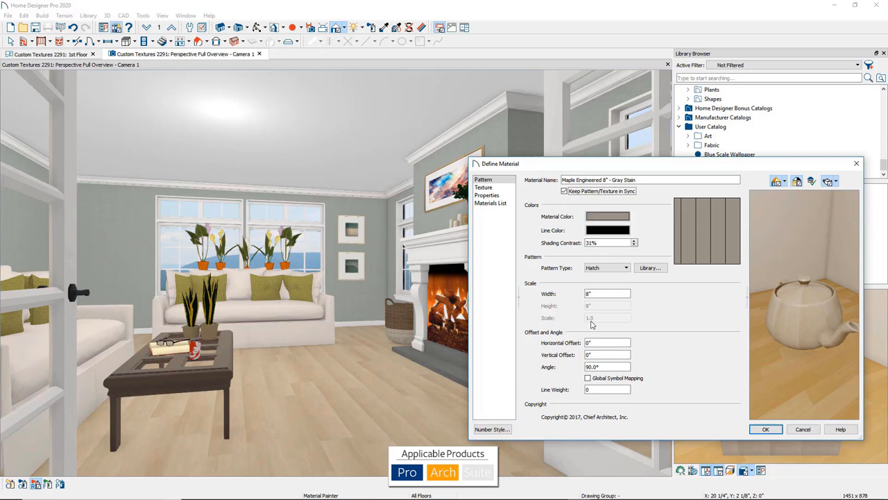
{"action": "left_click", "coordinate": [608, 366]}
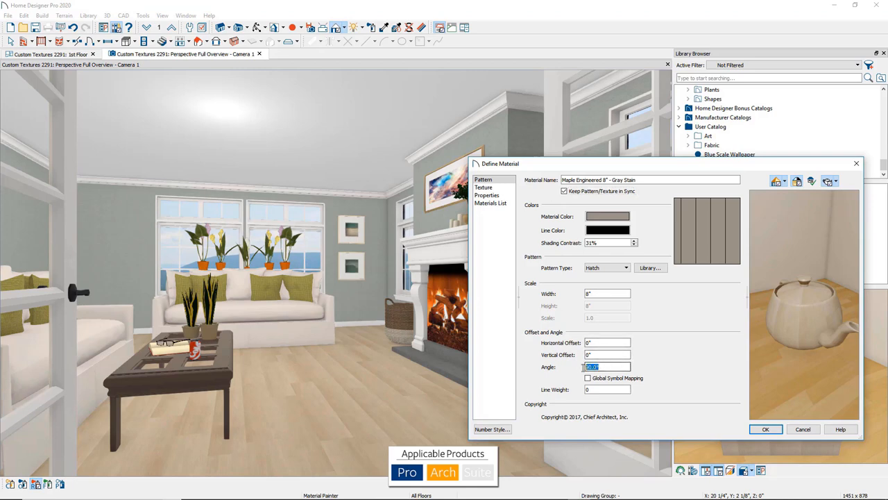
{"action": "type", "text": "45"}
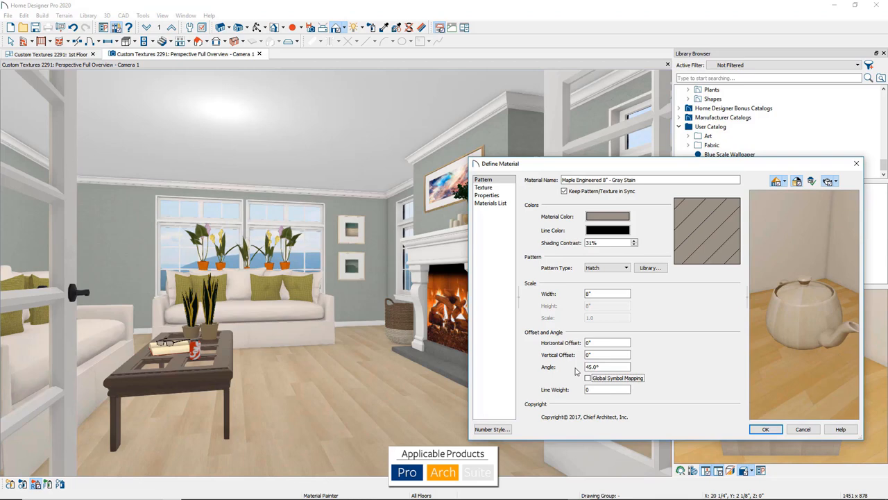
{"action": "mouse_move", "coordinate": [525, 235]}
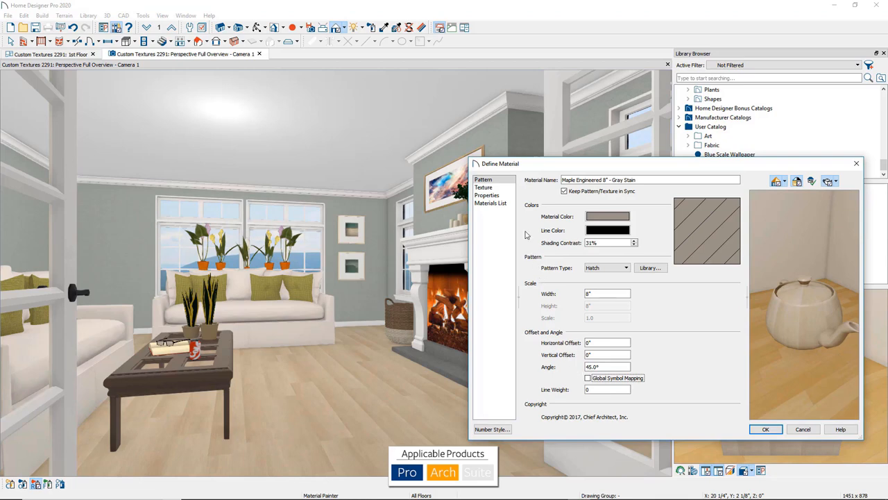
{"action": "left_click", "coordinate": [483, 187]}
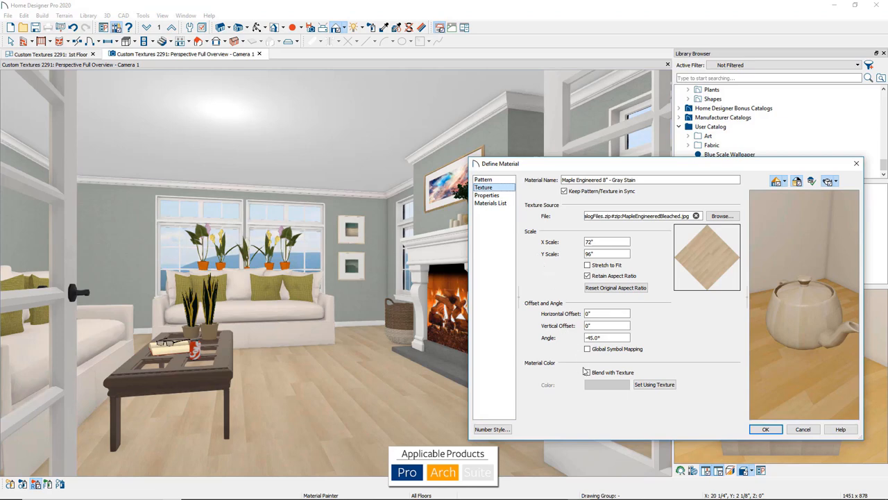
Blend the Gray Stain wood texture with the gray colour and show the Properties page.
{"action": "left_click", "coordinate": [587, 373]}
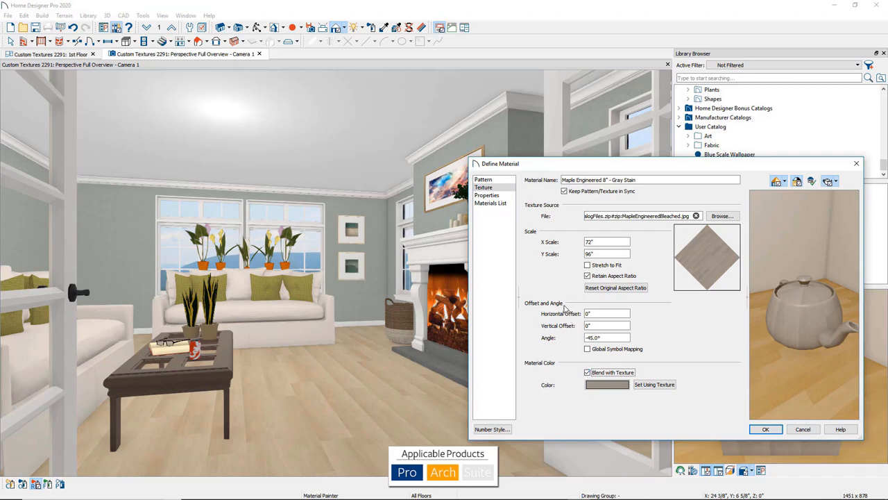
{"action": "left_click", "coordinate": [486, 195]}
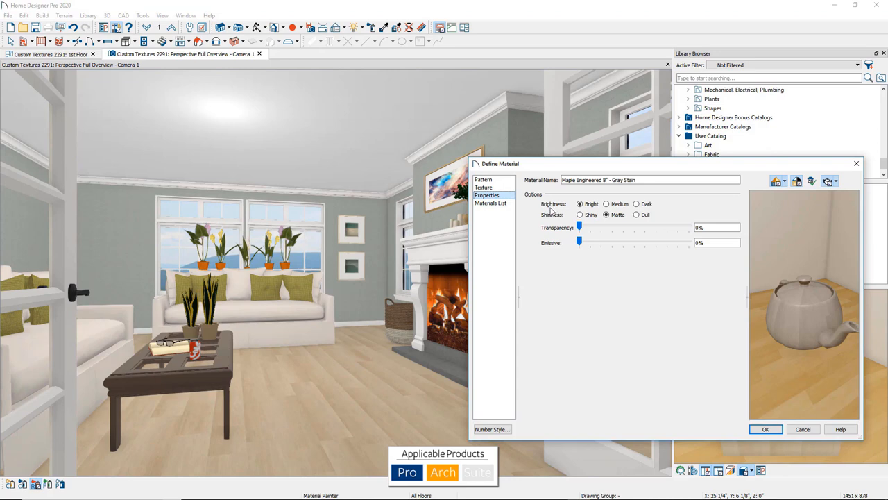
{"action": "mouse_move", "coordinate": [552, 224]}
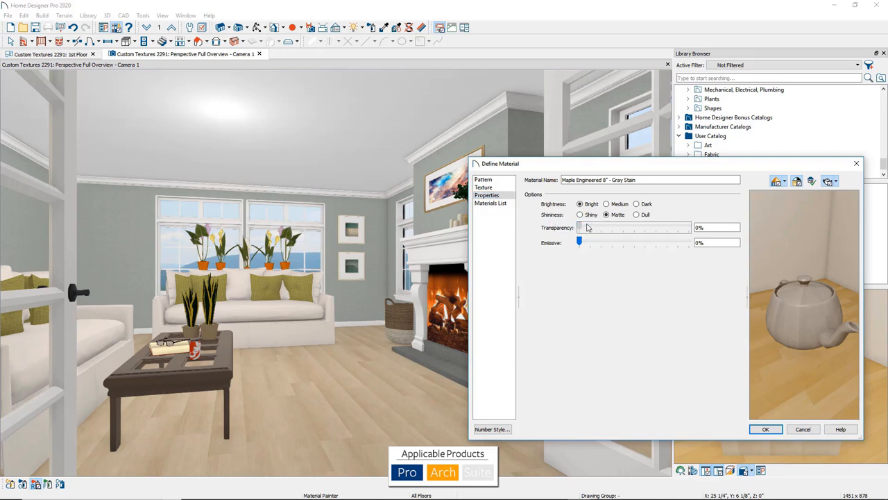
{"action": "left_click_drag", "start_coordinate": [579, 227], "coordinate": [612, 227]}
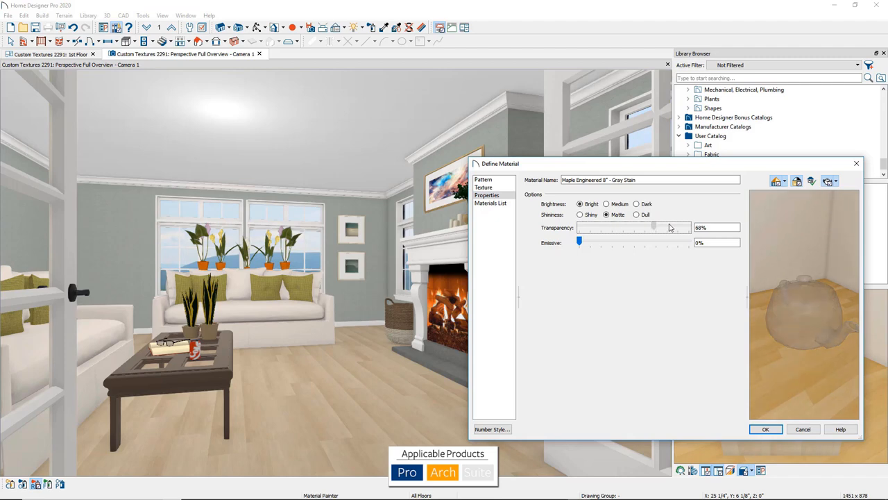
{"action": "left_click_drag", "start_coordinate": [652, 227], "coordinate": [579, 227]}
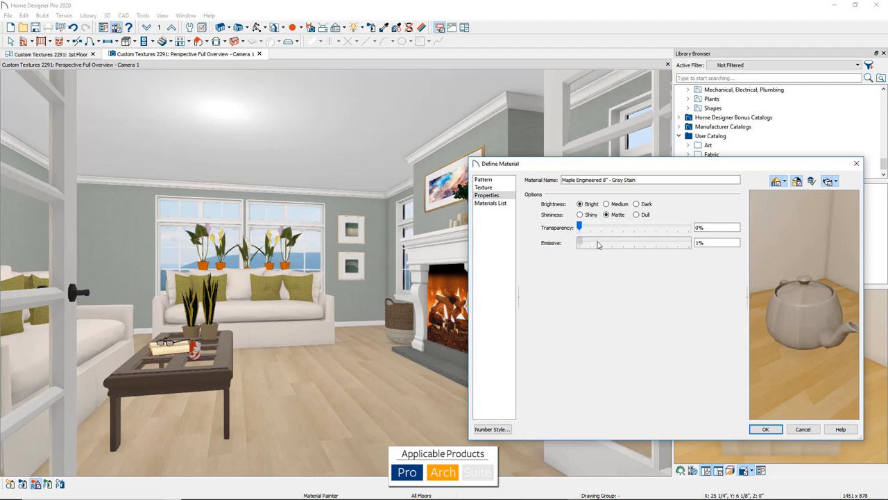
{"action": "left_click_drag", "start_coordinate": [579, 242], "coordinate": [600, 242]}
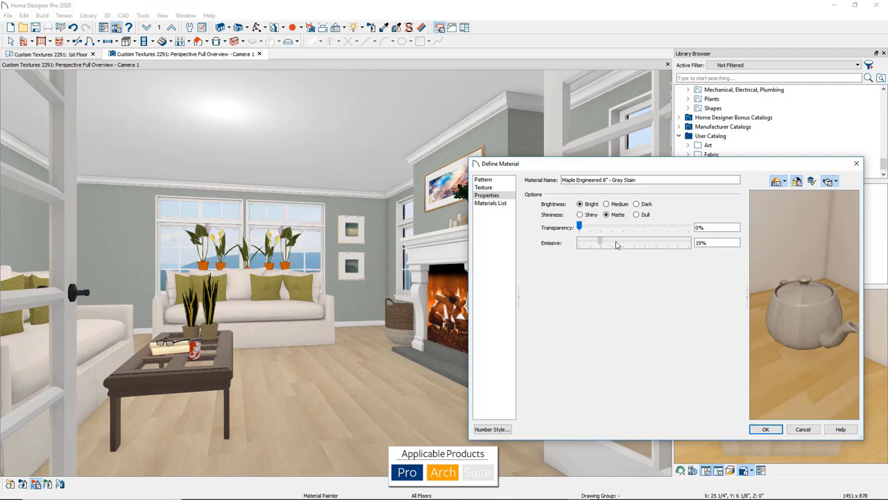
{"action": "left_click_drag", "start_coordinate": [600, 242], "coordinate": [623, 242]}
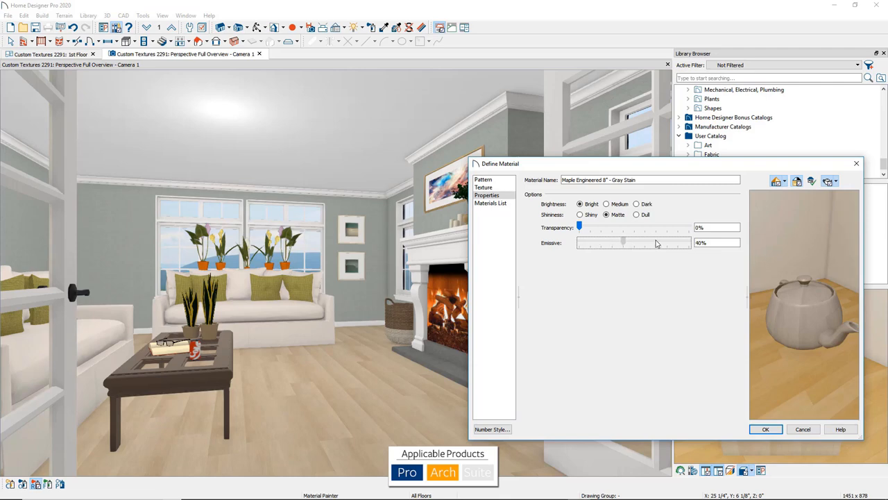
{"action": "left_click_drag", "start_coordinate": [622, 242], "coordinate": [579, 243]}
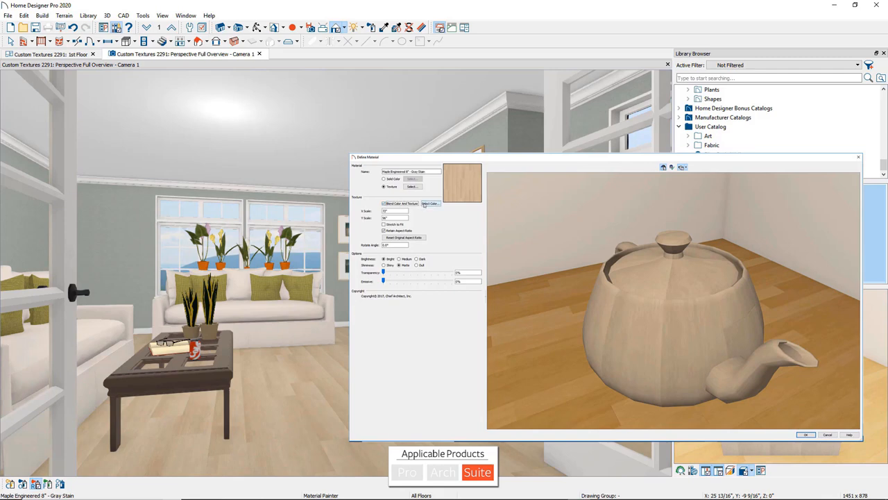
Pick a gray colour to blend into the maple wood texture.
{"action": "left_click", "coordinate": [430, 203]}
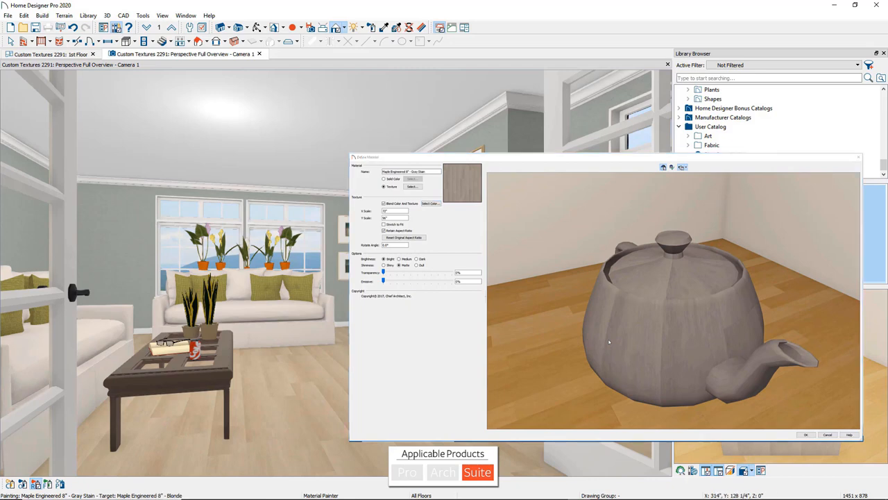
{"action": "mouse_move", "coordinate": [610, 340]}
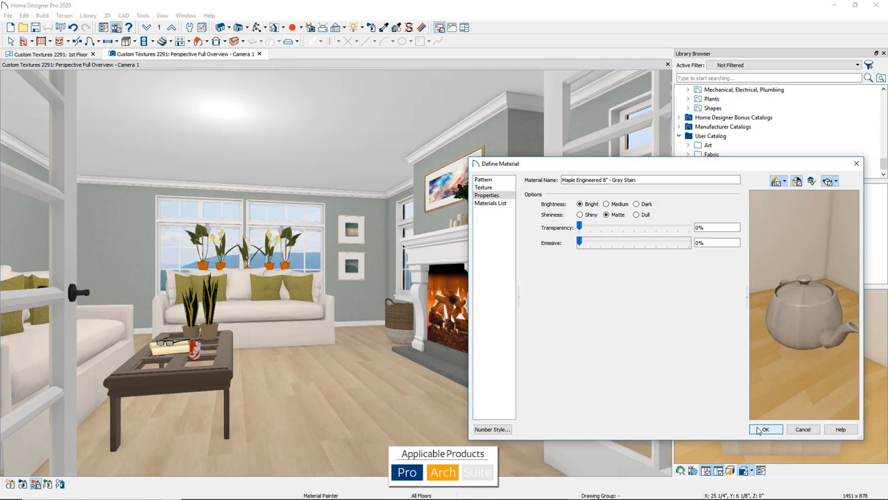
Accept the Maple Engineered 8" - Gray Stain material settings.
{"action": "left_click", "coordinate": [765, 429]}
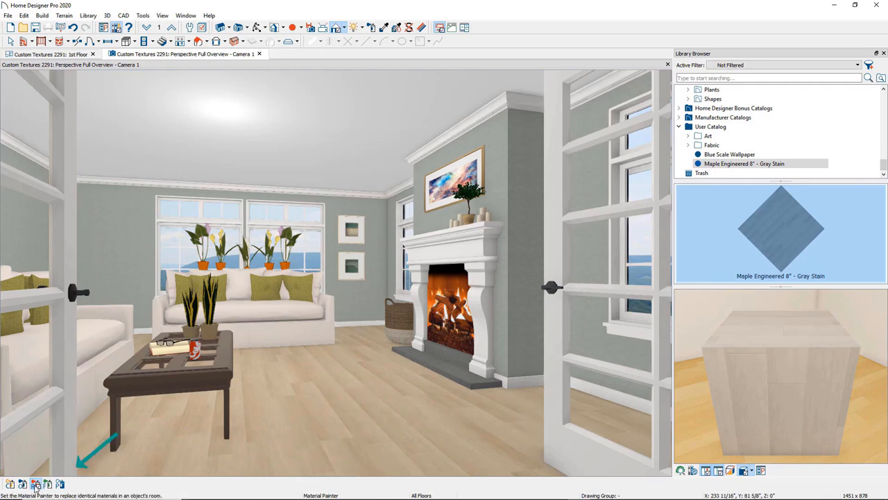
{"action": "mouse_move", "coordinate": [34, 484]}
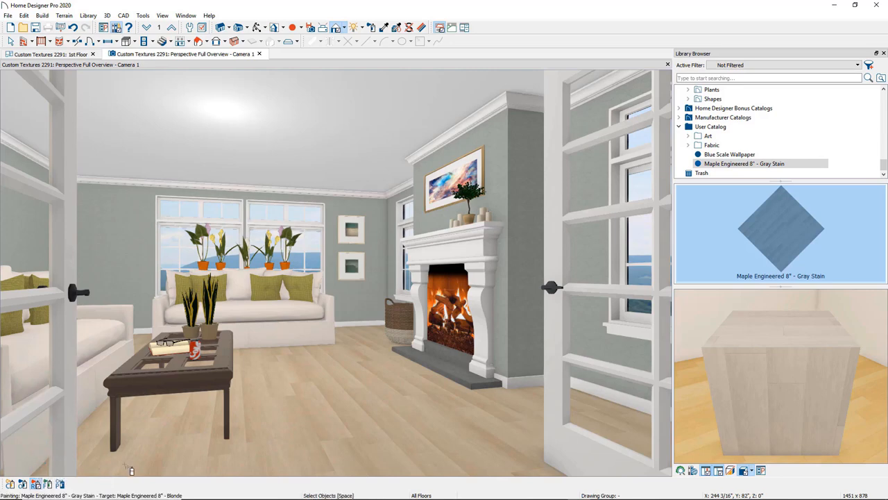
{"action": "mouse_move", "coordinate": [346, 396]}
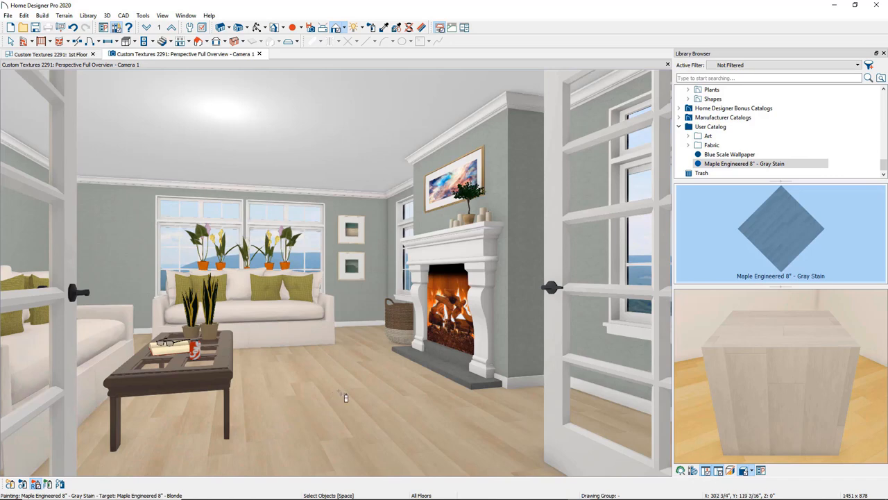
Paint the blonde maple living room floor with the Gray Stain maple material.
{"action": "left_click", "coordinate": [340, 395]}
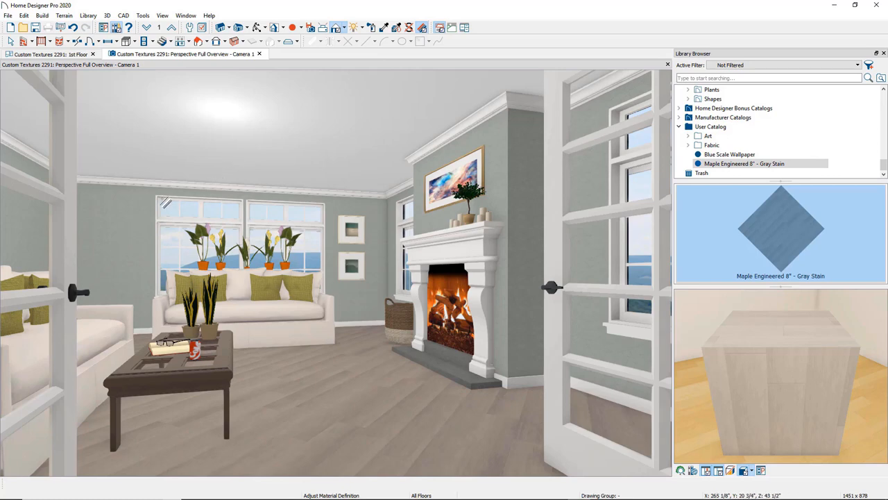
{"action": "mouse_move", "coordinate": [136, 223]}
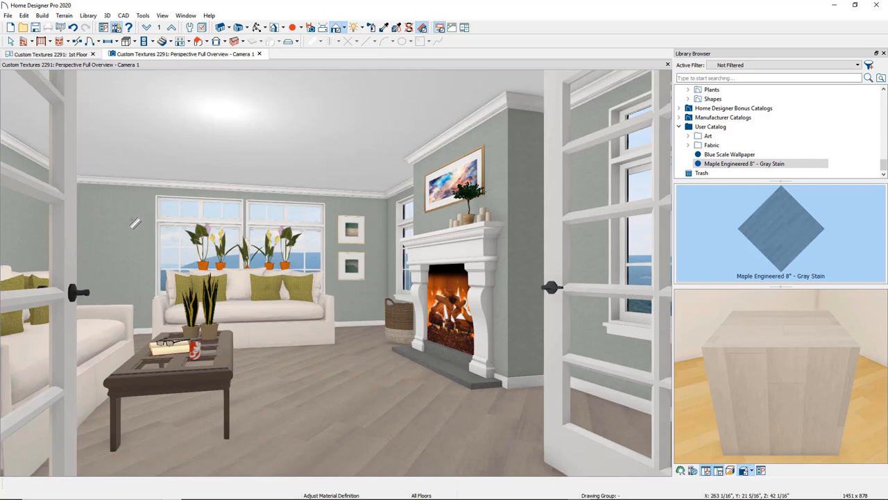
Open the Blue Scale Wallpaper material definition from the living room wall.
{"action": "double_click", "coordinate": [729, 154]}
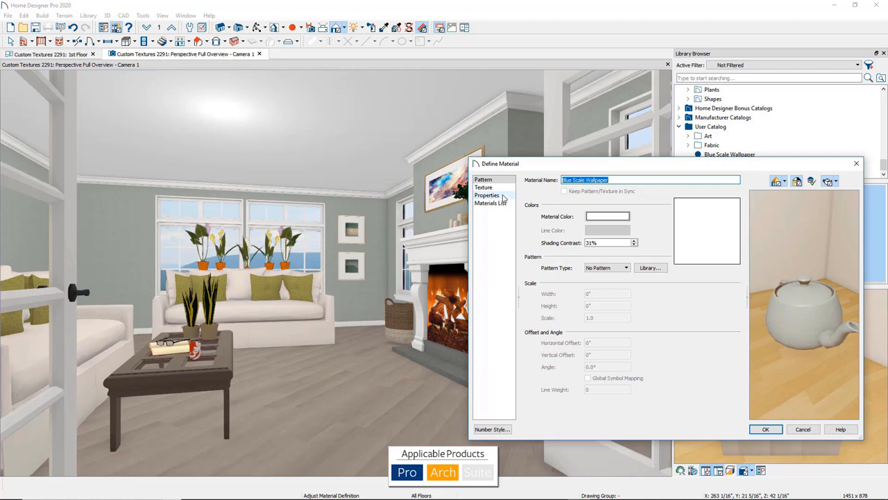
Show the wallpaper's Properties page and try setting brightness to Medium.
{"action": "left_click", "coordinate": [487, 195]}
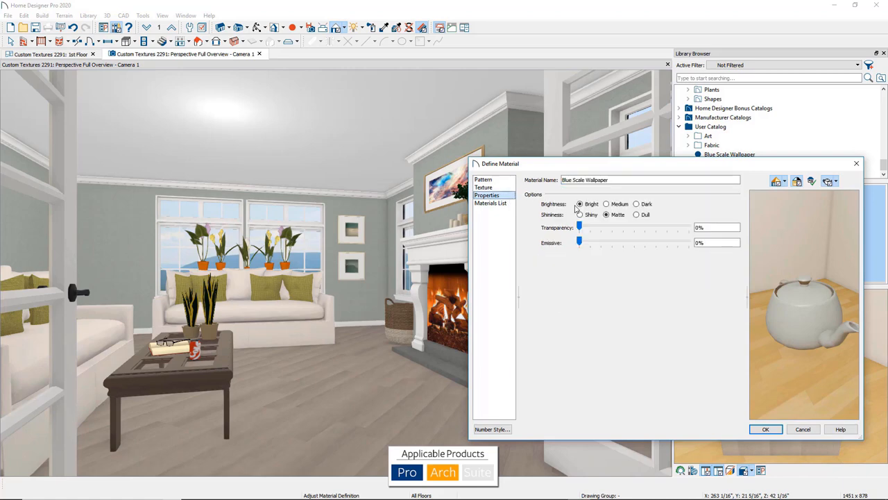
{"action": "left_click", "coordinate": [607, 203]}
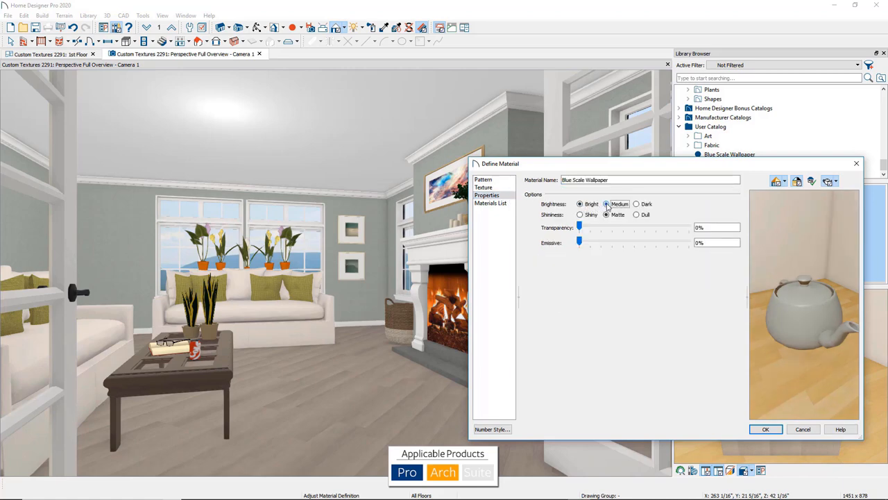
{"action": "left_click", "coordinate": [607, 204]}
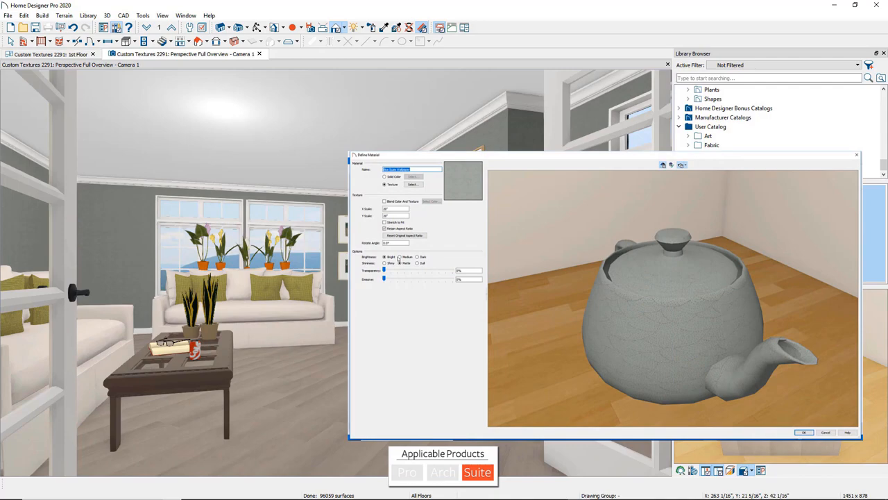
Set Blue Scale Wallpaper brightness to Medium and apply it to the walls.
{"action": "left_click", "coordinate": [400, 257]}
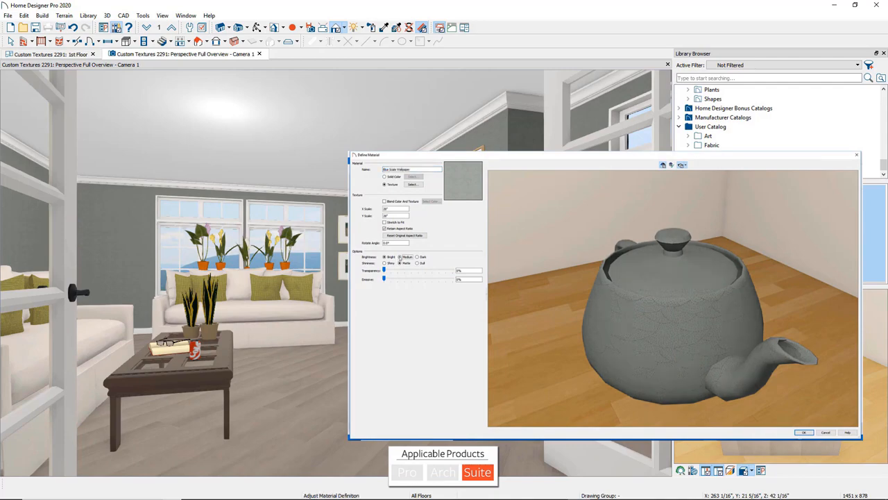
{"action": "left_click", "coordinate": [804, 432]}
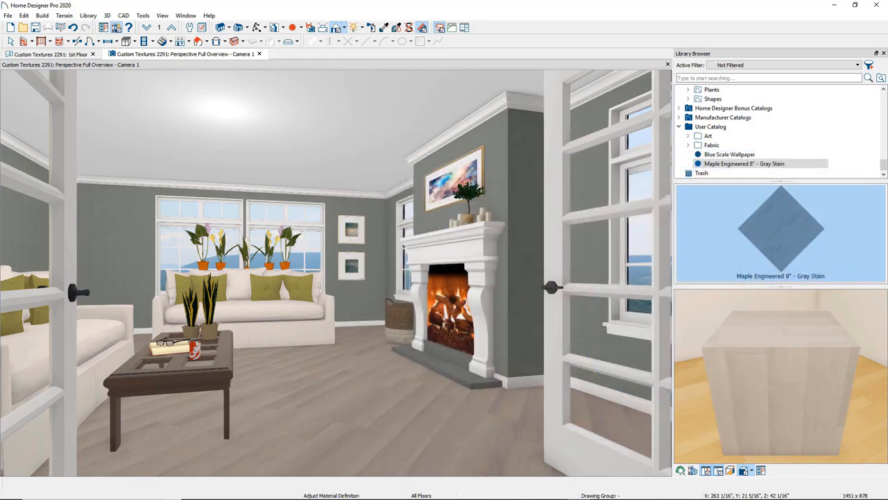